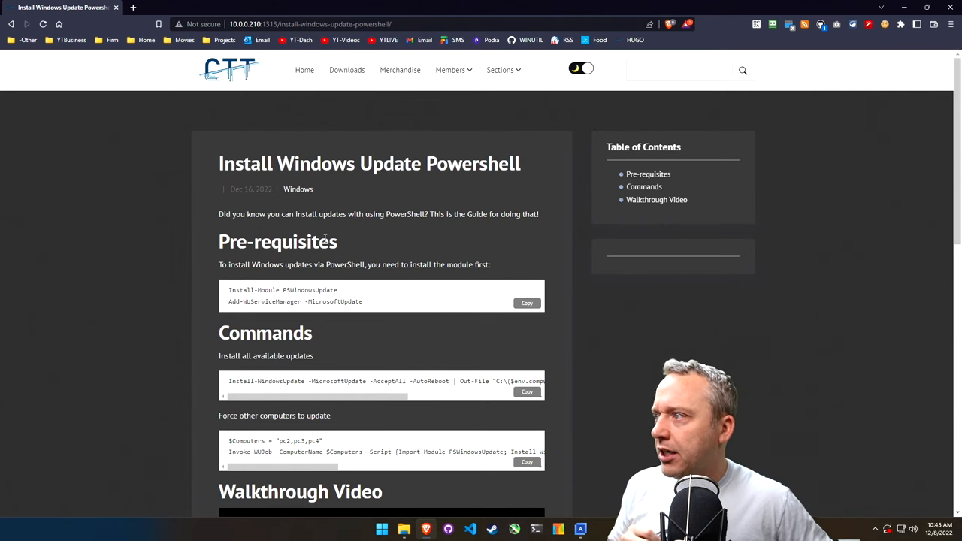
mouse_move(518, 225)
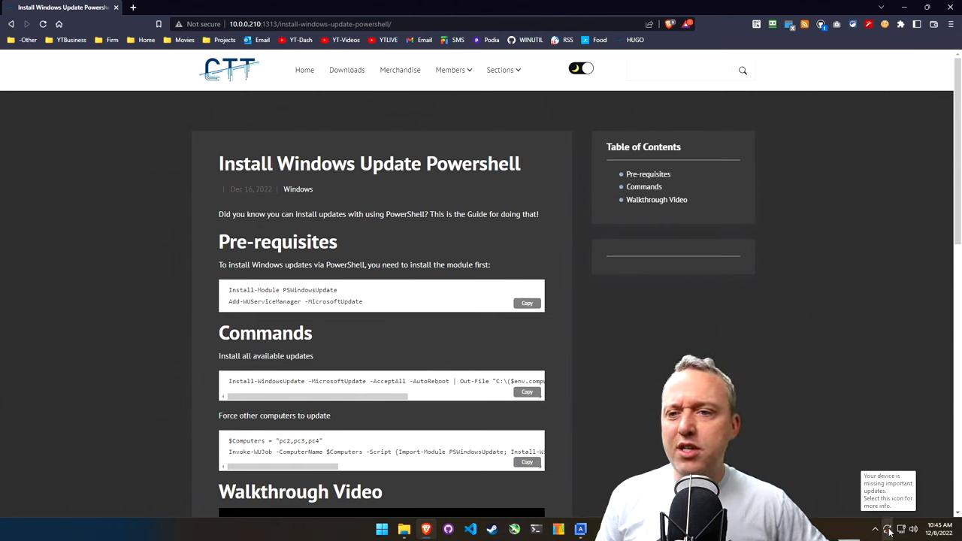
- Launch Terminal (Admin) from the Start shortcut menu and approve the UAC prompt
right_click(382, 529)
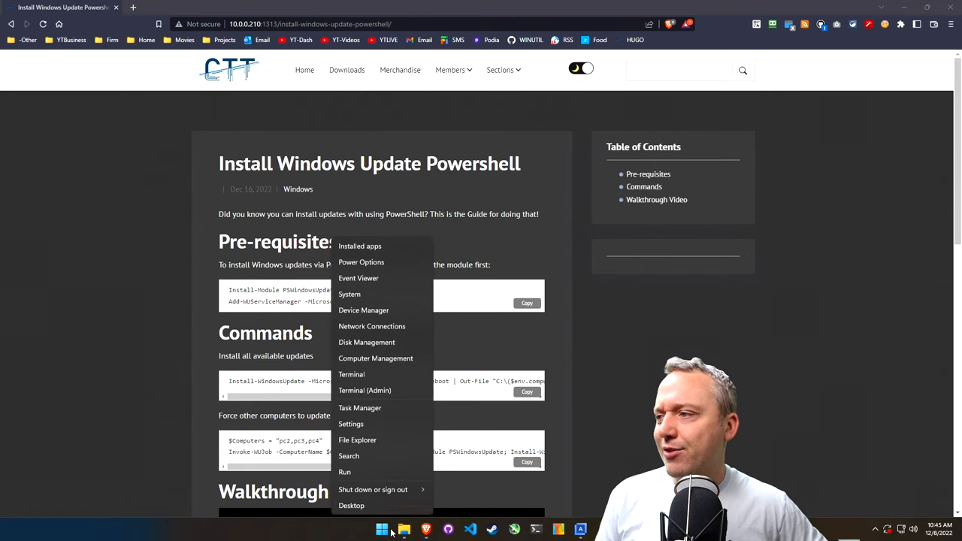
click(382, 529)
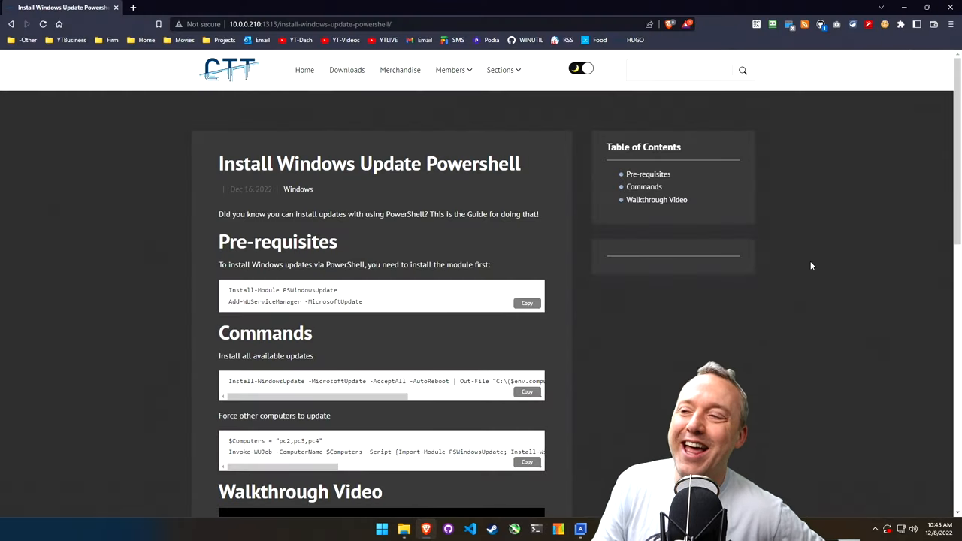
click(527, 302)
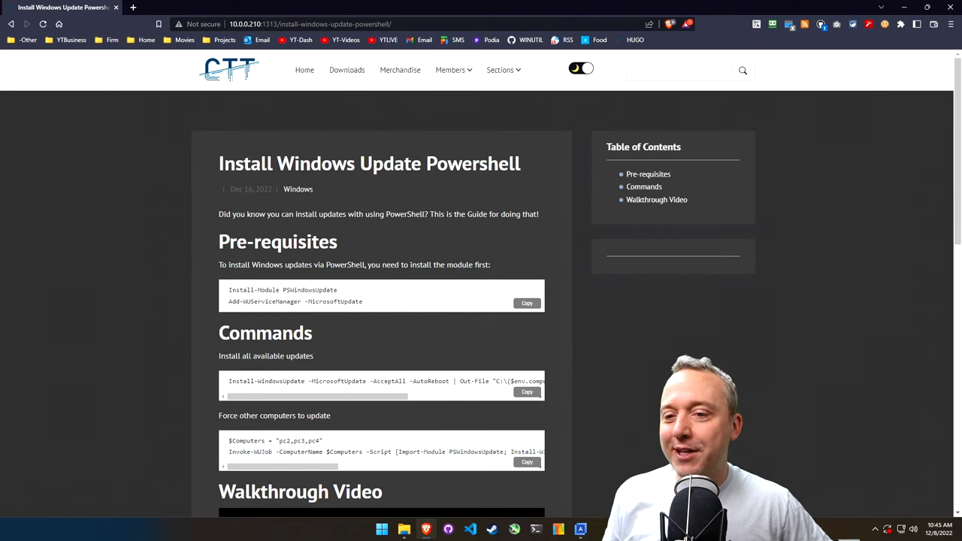
mouse_move(887, 528)
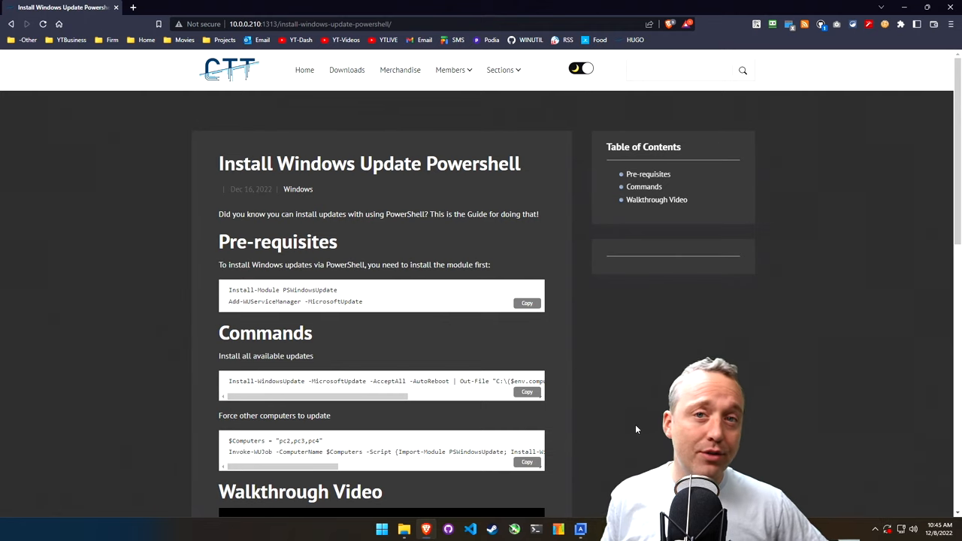
mouse_move(403, 529)
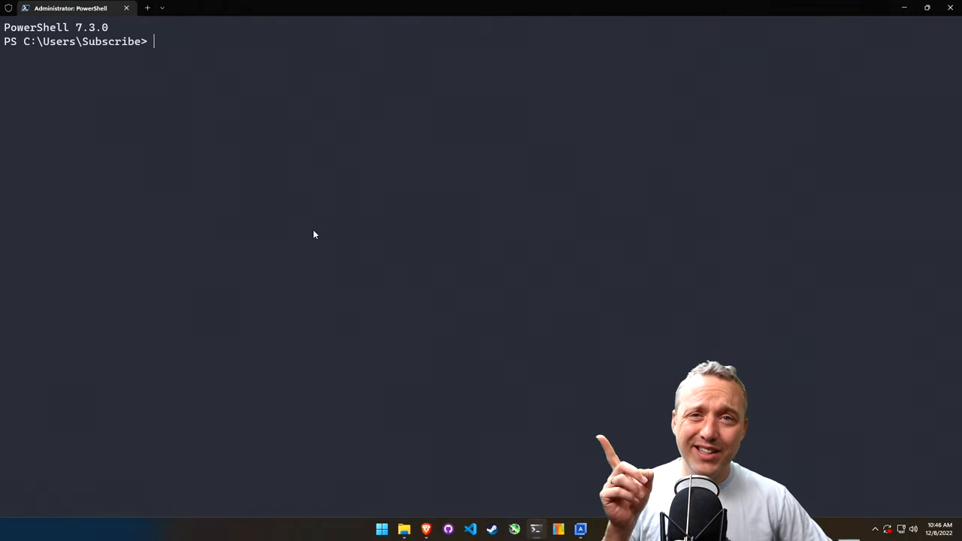
- Paste the PSWindowsUpdate prerequisite commands despite the multi-line warning and answer A (Yes to All)
key(ctrl+v)
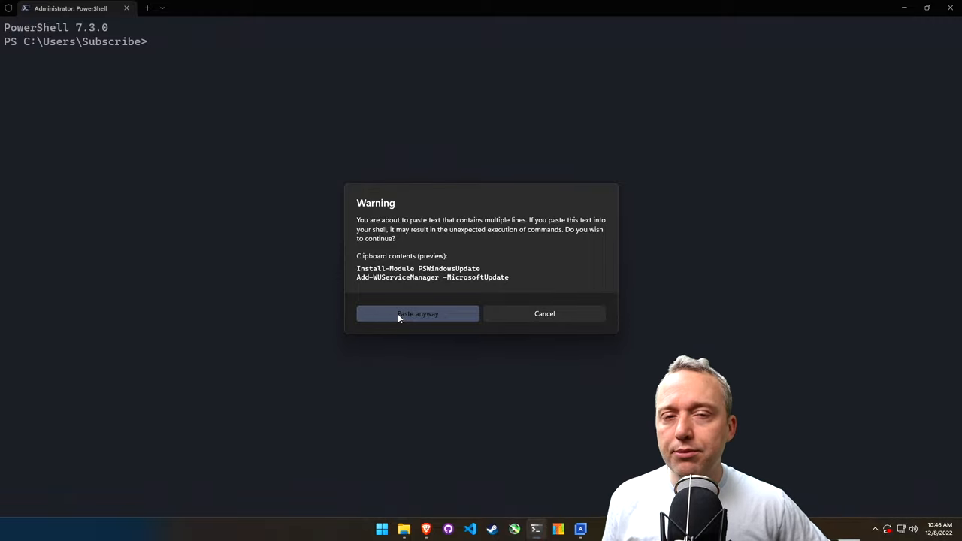
click(417, 314)
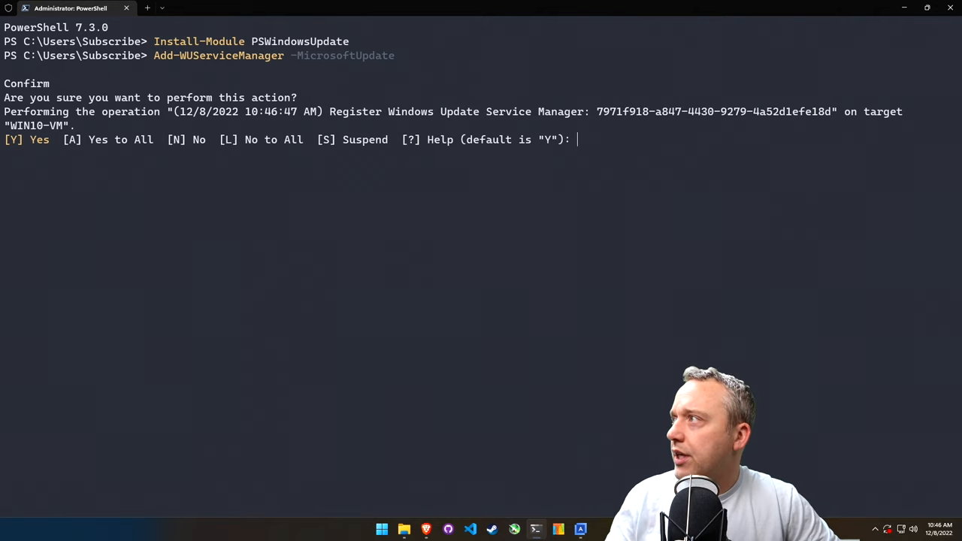
text(A)
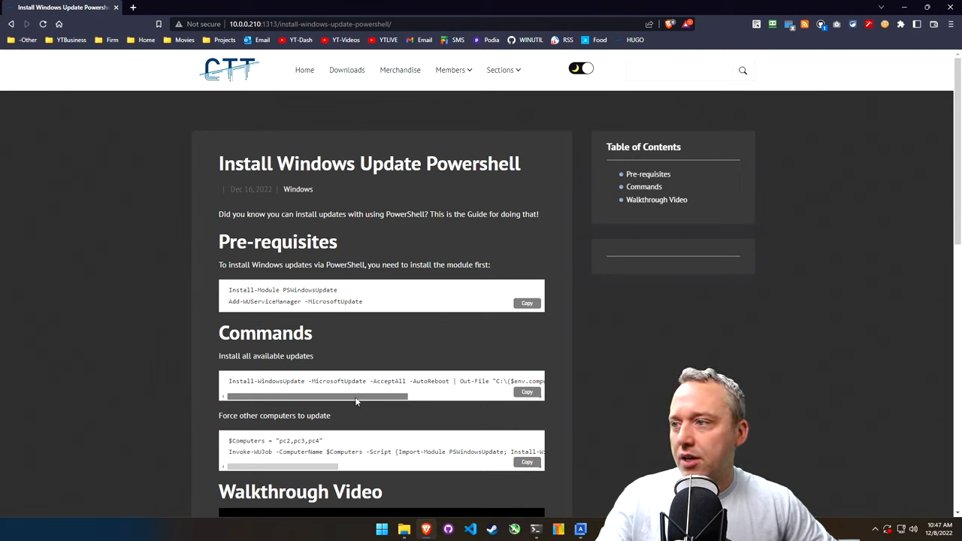
- Scroll the guide's Commands code blocks to read the update commands
scroll(right, 3)
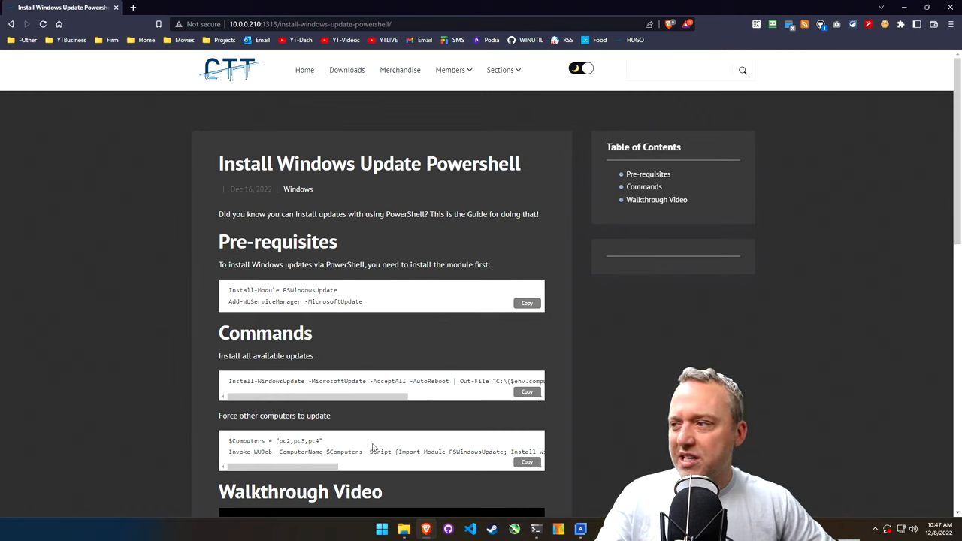
mouse_move(325, 452)
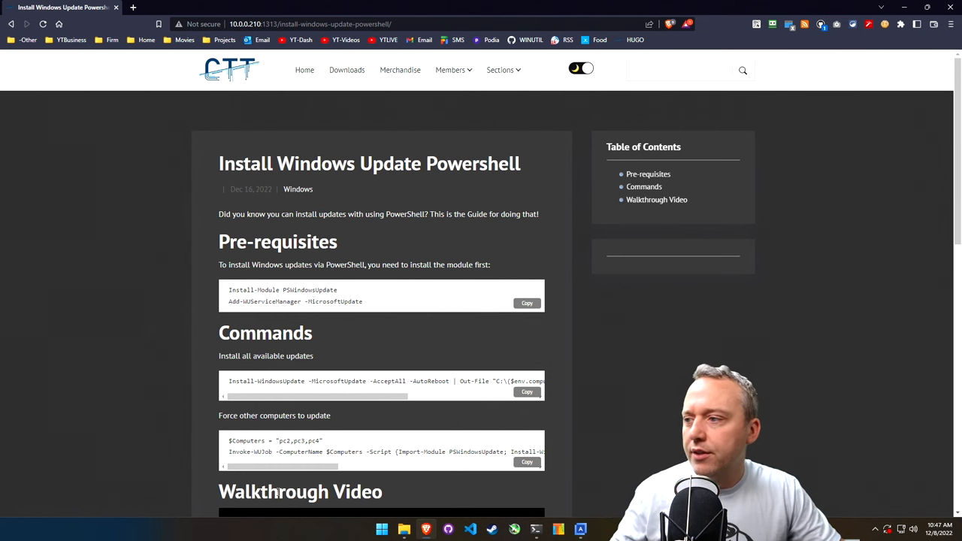
mouse_move(536, 529)
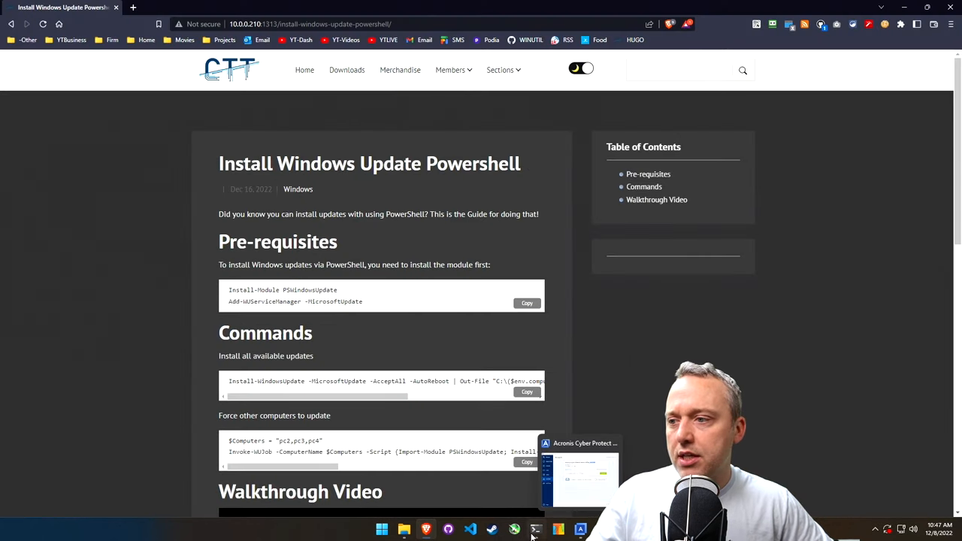
- Back in Terminal, type the Get-WindowsUpdate command name
click(536, 529)
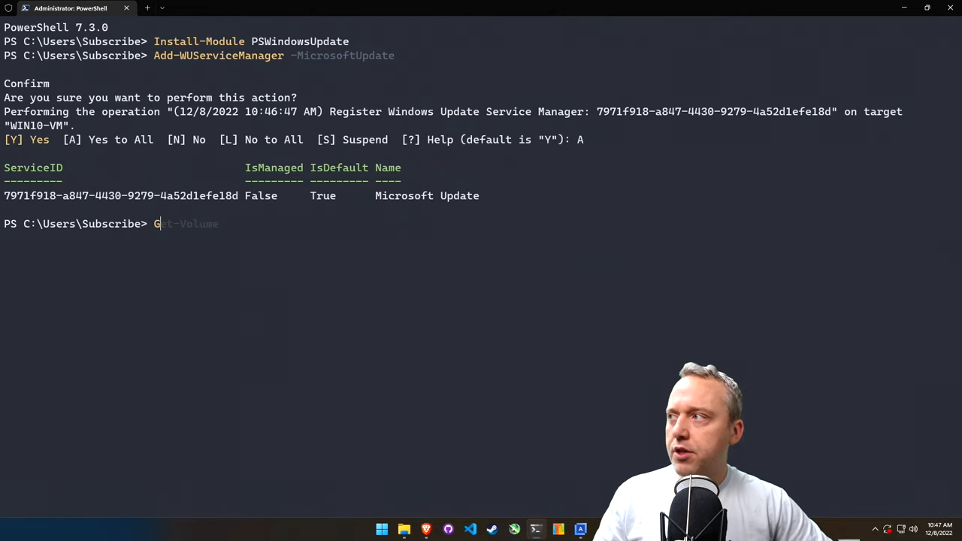
text(et-)
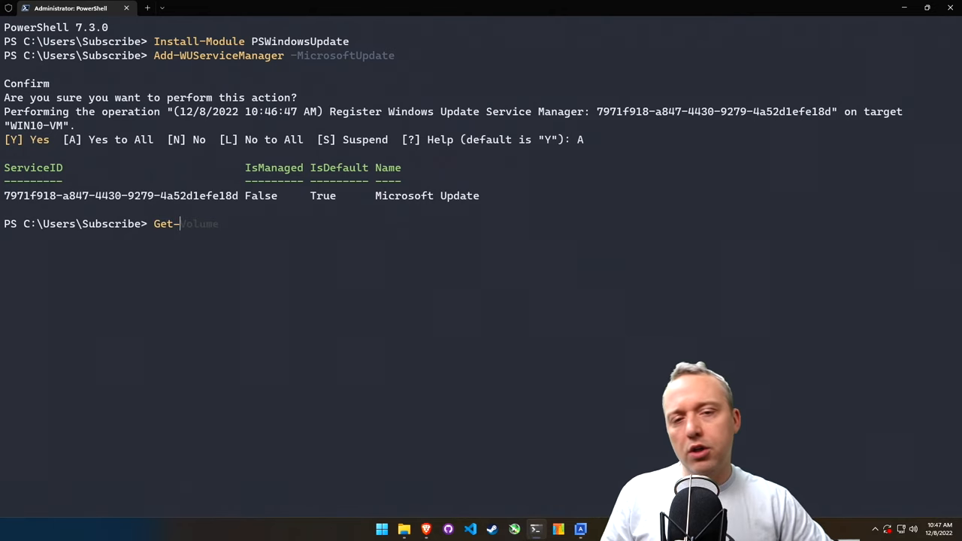
text(Windows)
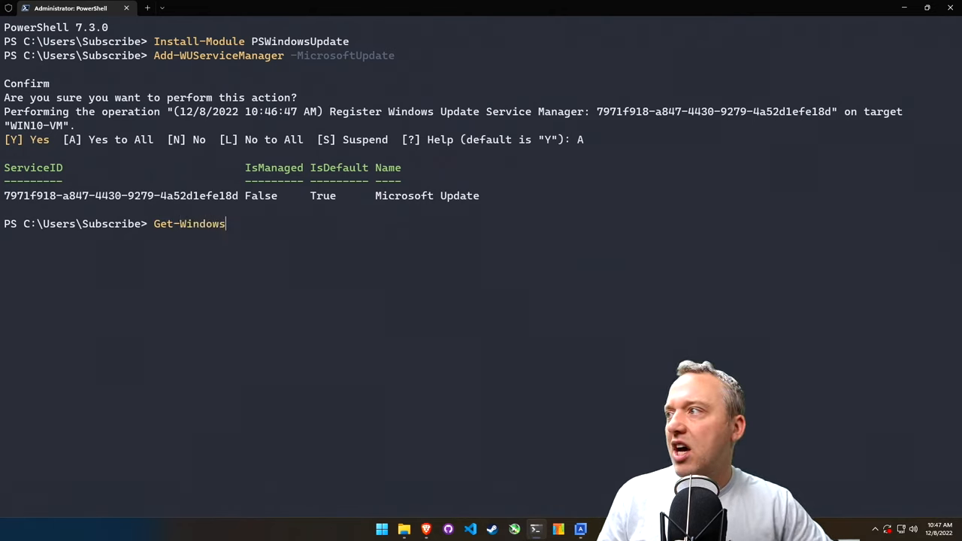
key(Return)
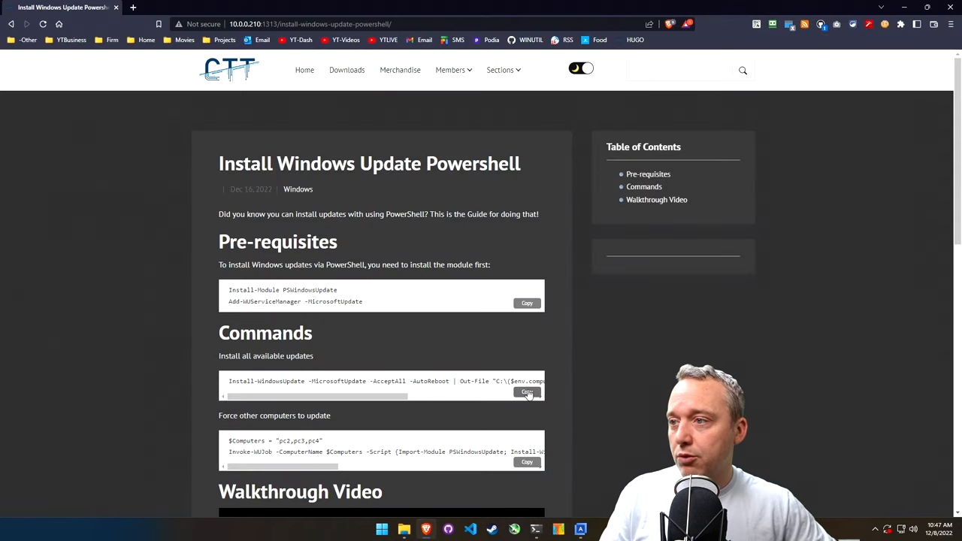
mouse_move(120, 372)
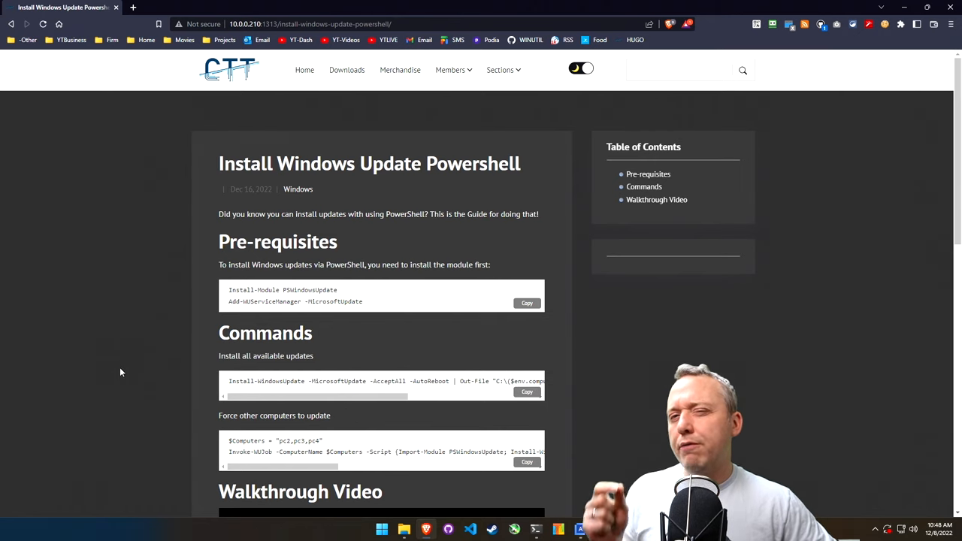
mouse_move(249, 353)
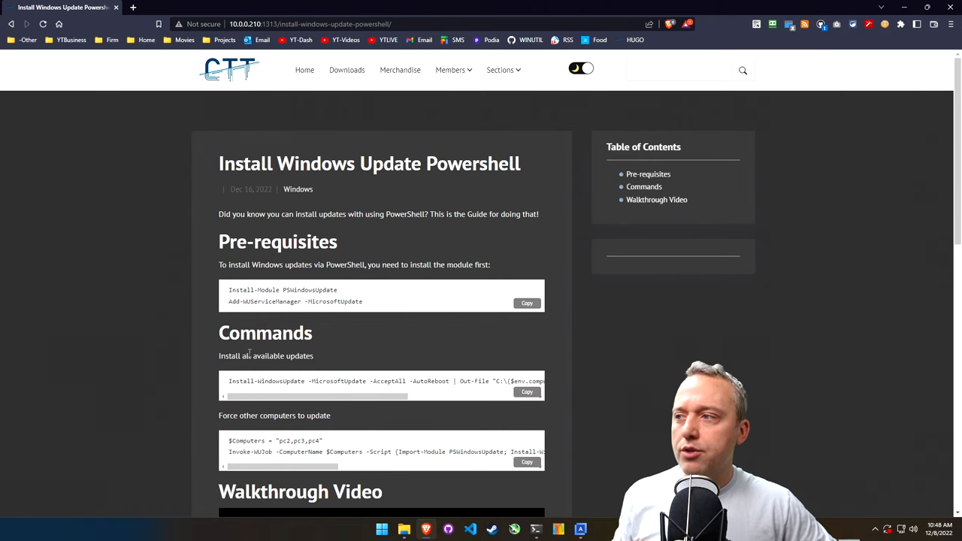
mouse_move(420, 432)
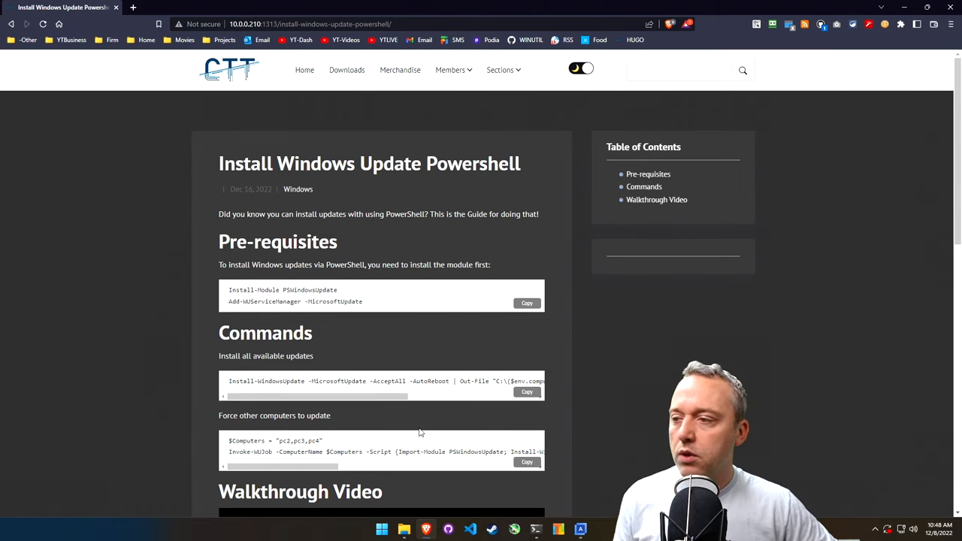
mouse_move(536, 529)
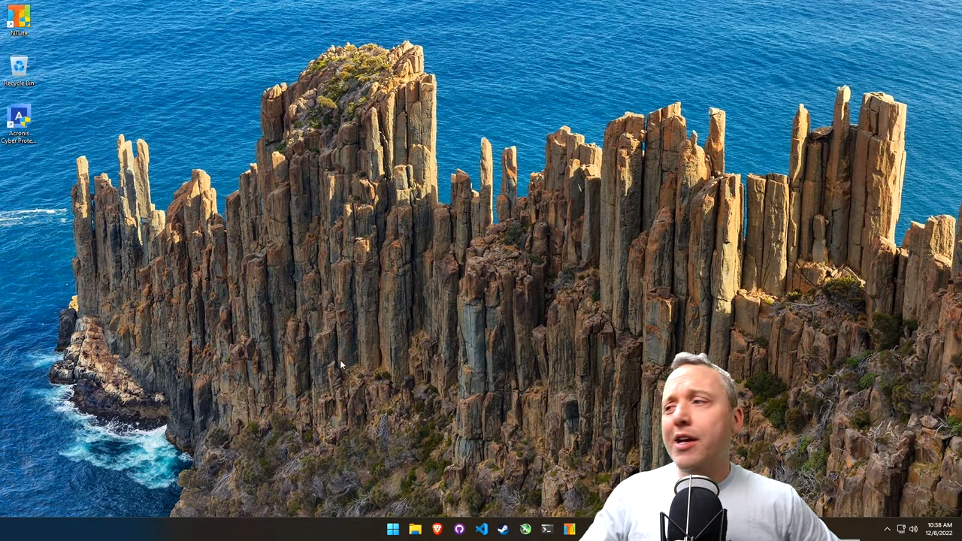
- Browse File Explorer to Local Disk (C:) and open MSUpdates.log in the suggested editor just once
click(414, 529)
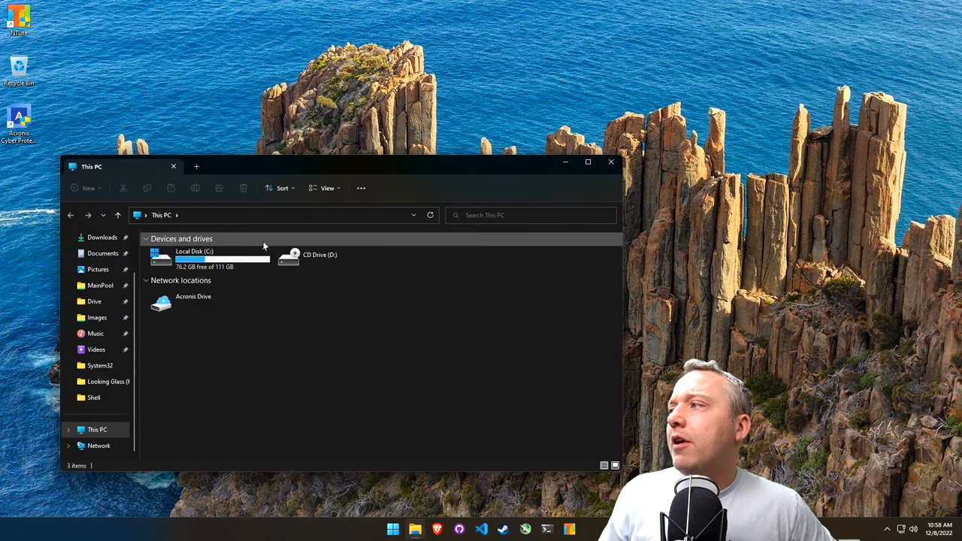
double_click(194, 256)
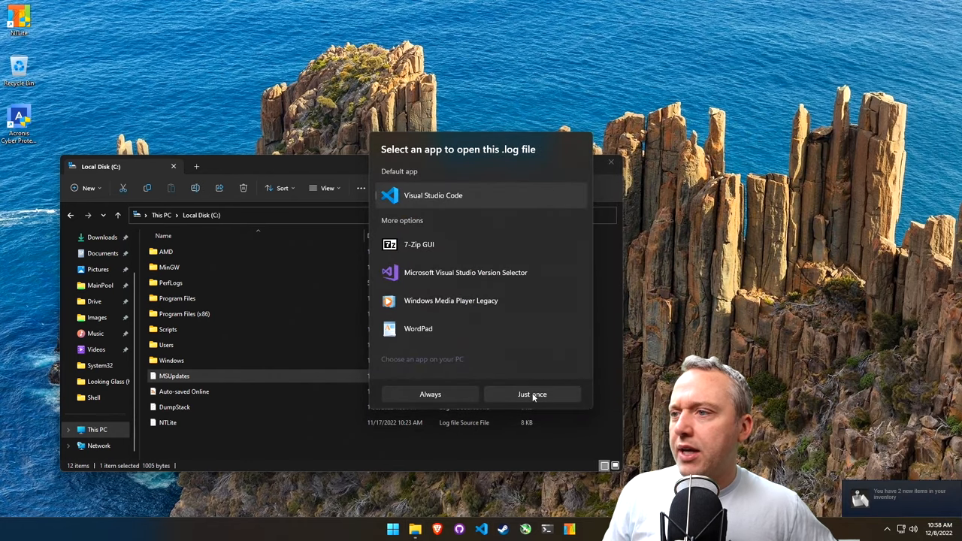
click(532, 394)
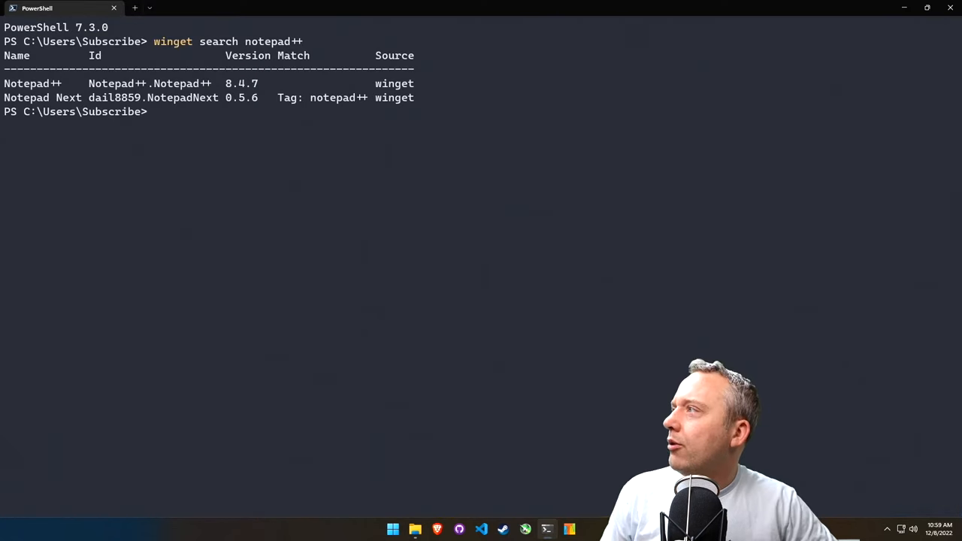
- Type 'winget install -e Notepad++.Notepad++' in the terminal
text(winget install)
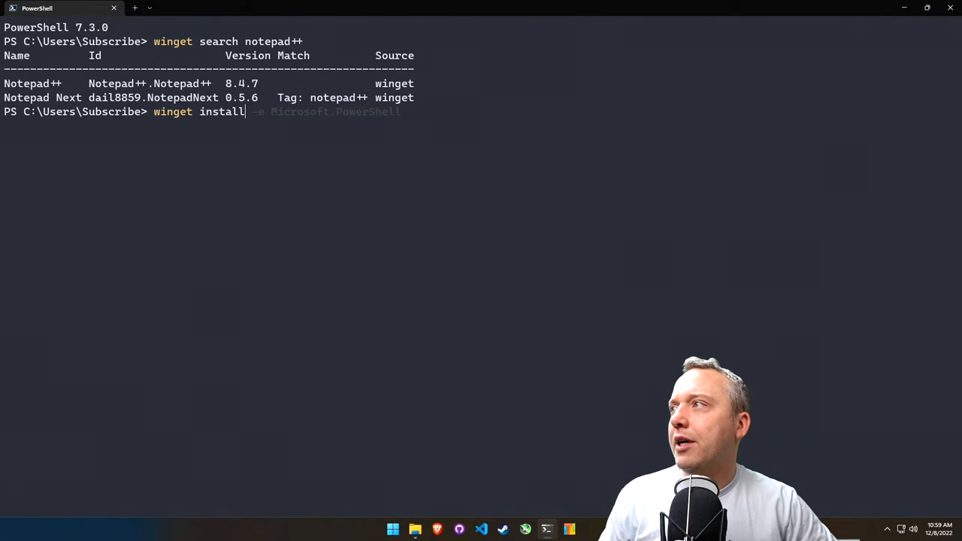
text(-e)
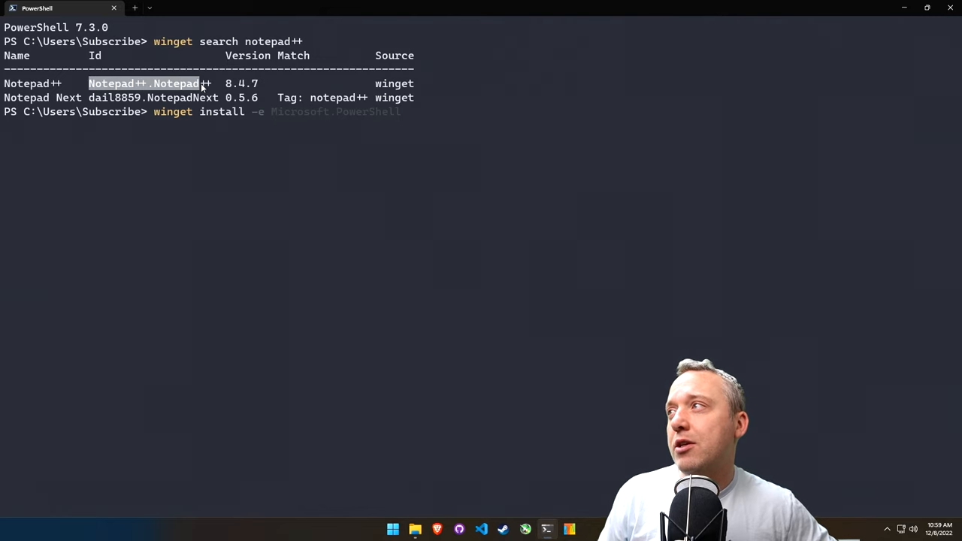
text(Notepad++.Notepad++)
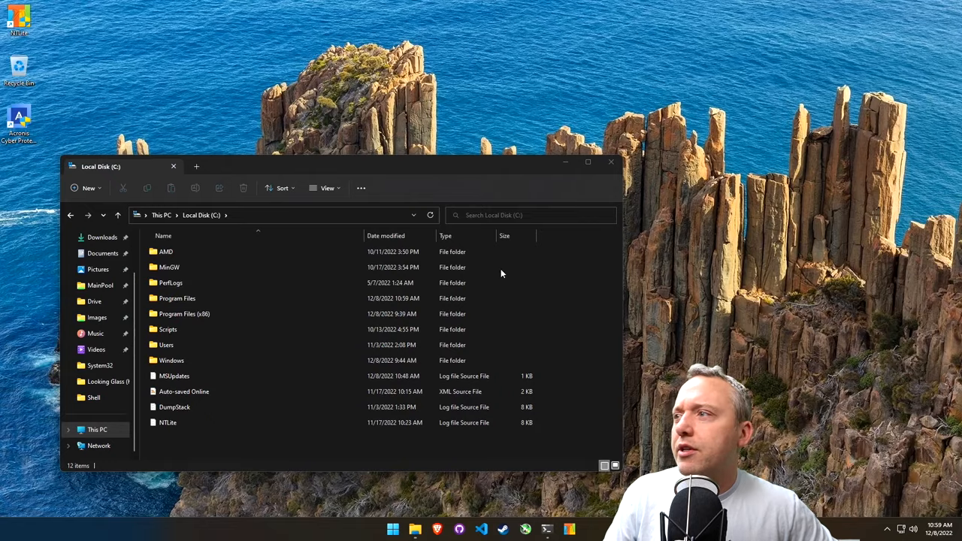
- Right-click the C: file list, then open MSUpdates.log
right_click(173, 375)
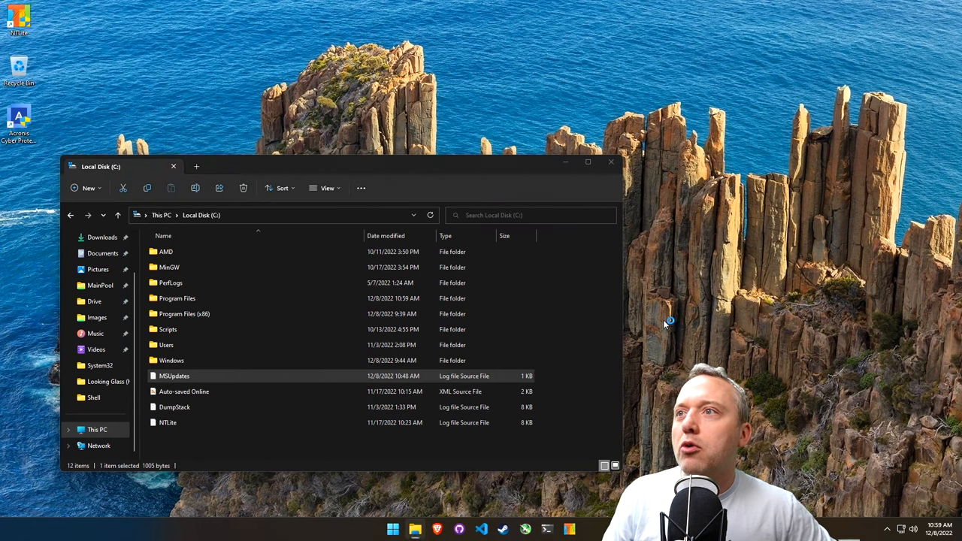
double_click(174, 375)
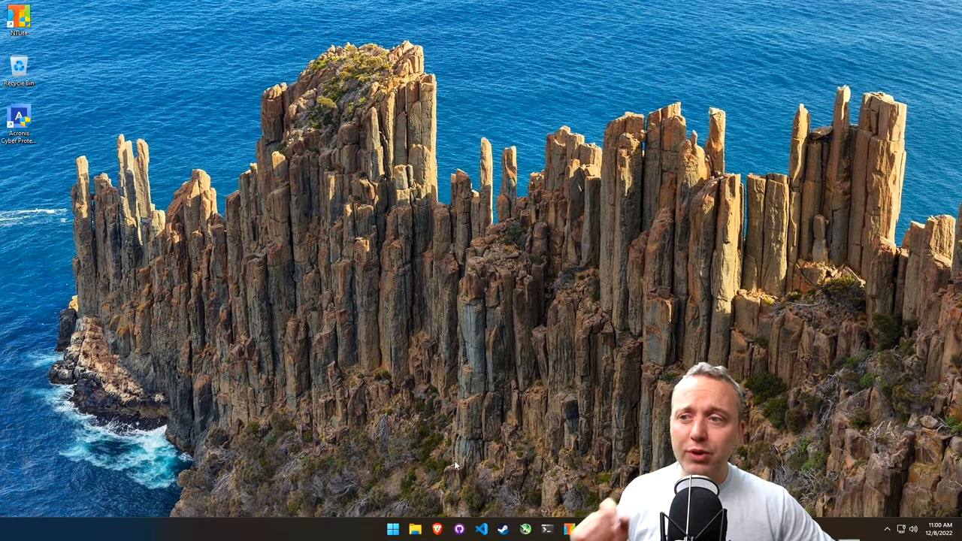
mouse_move(387, 391)
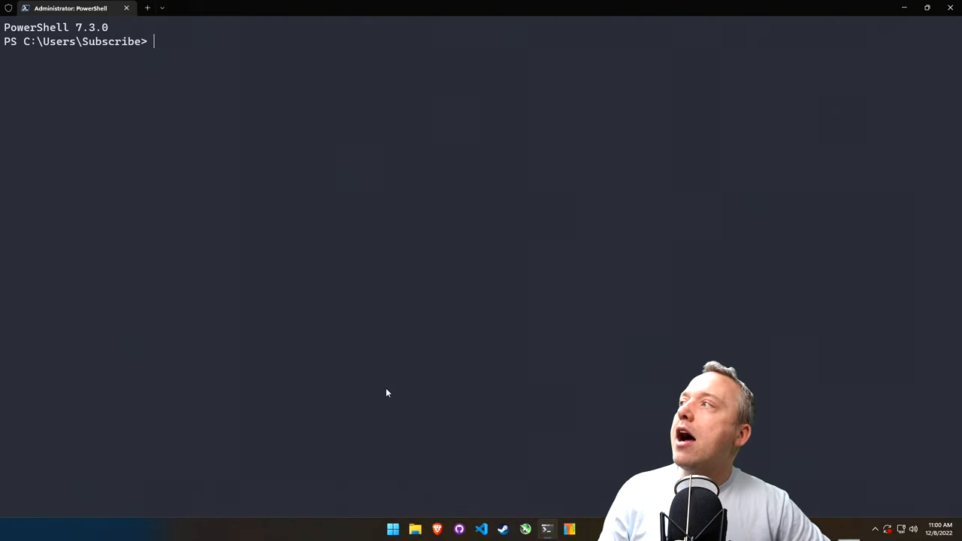
- Run Get-WindowsUpdate, listing the 2022-11 Cumulative Update KB5019980 for WIN10-VM
text(Get-WindowsUpdate)
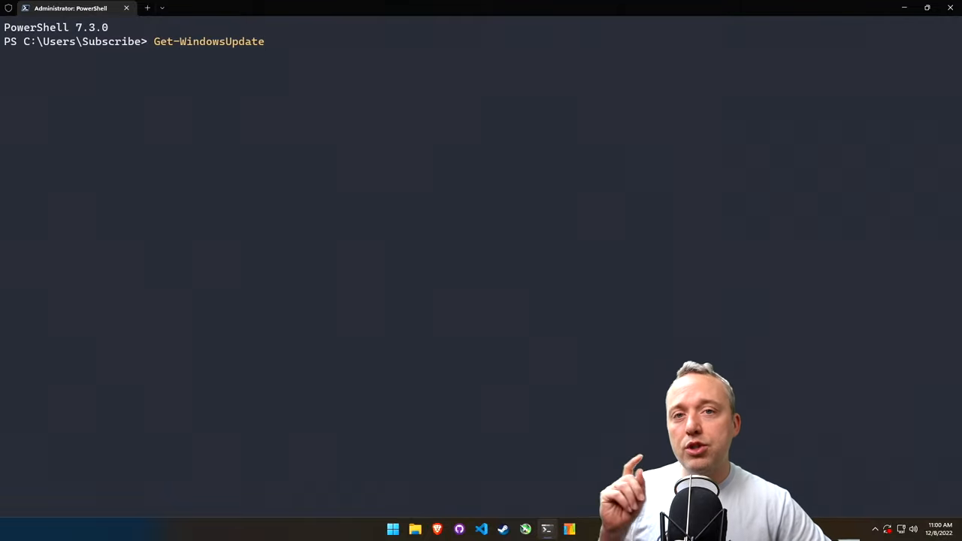
key(Return)
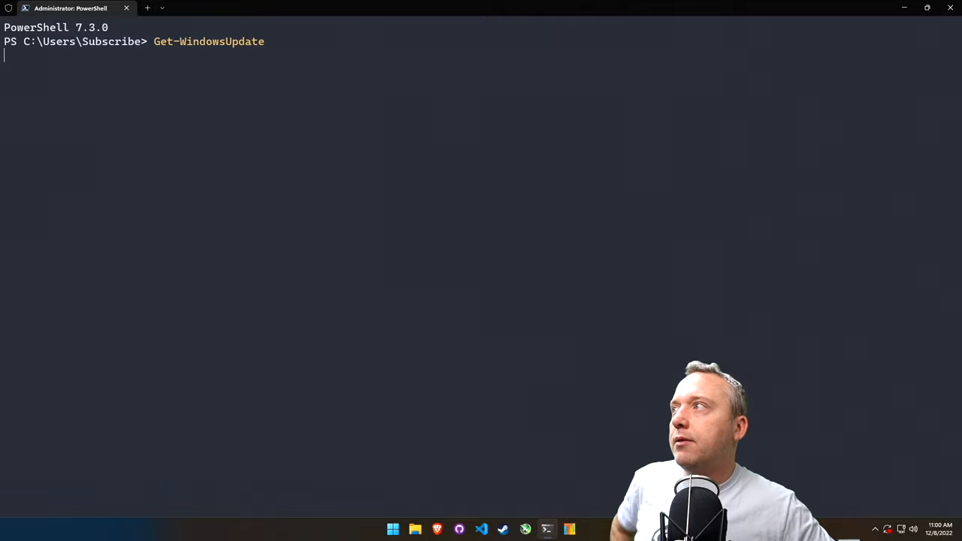
key(Return)
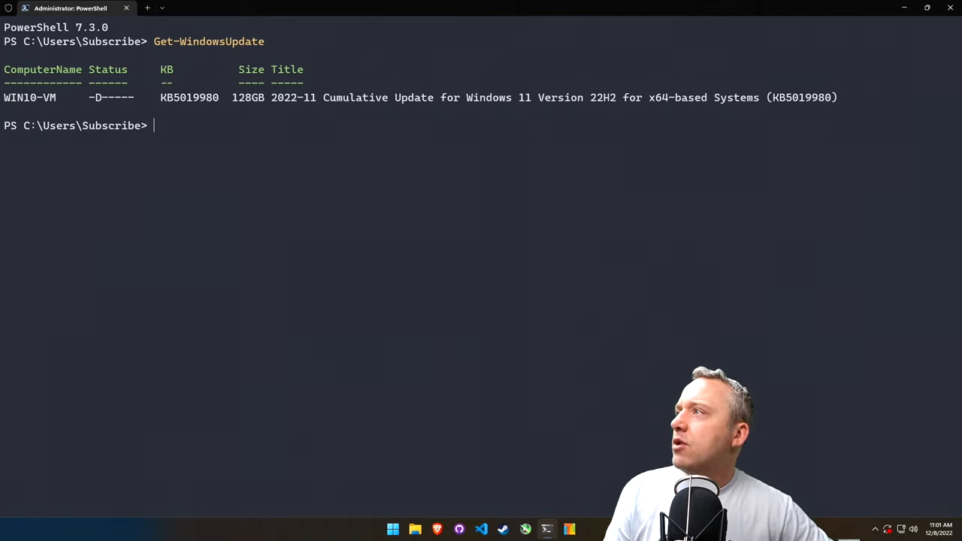
- Run Install-WindowsUpdate and approve all updates so KB5019980 is accepted and downloaded
text(Install-)
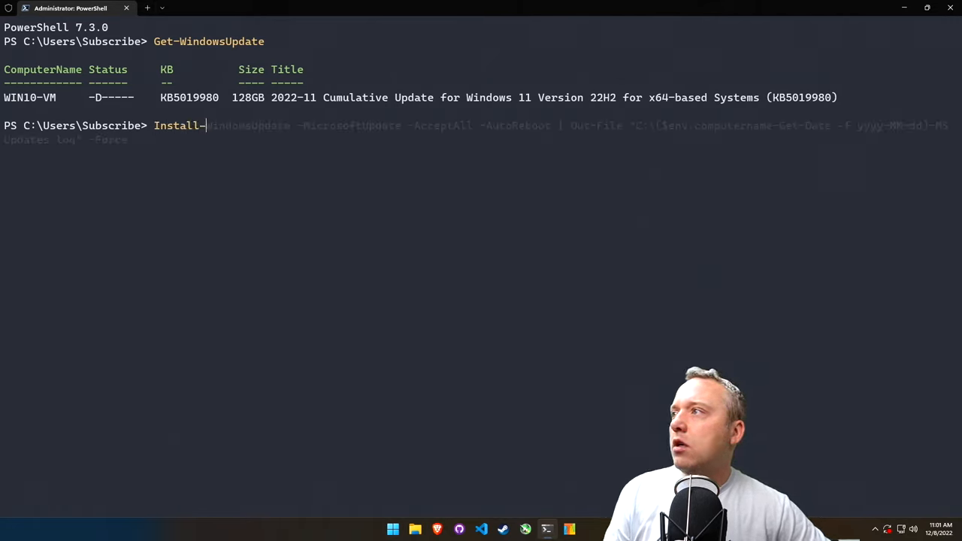
text(WindowsU)
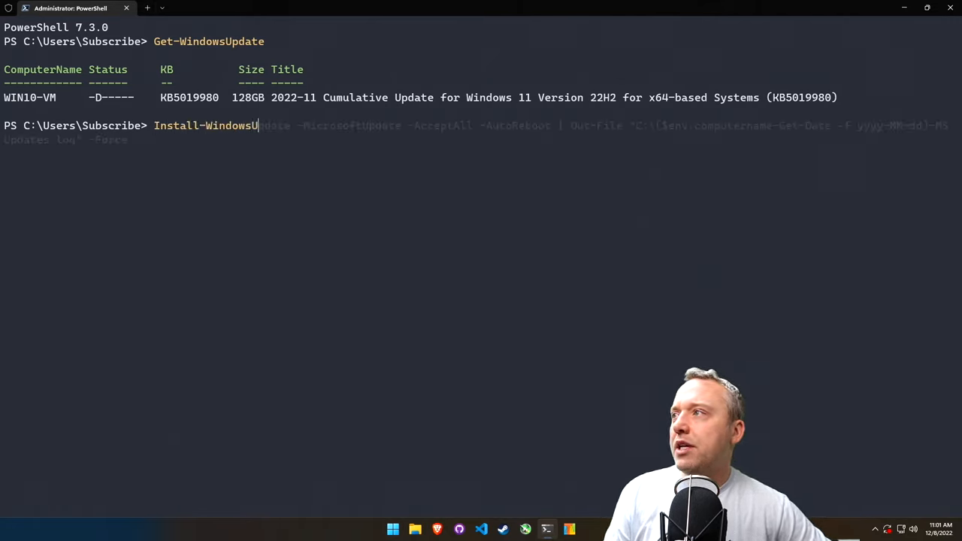
text(p)
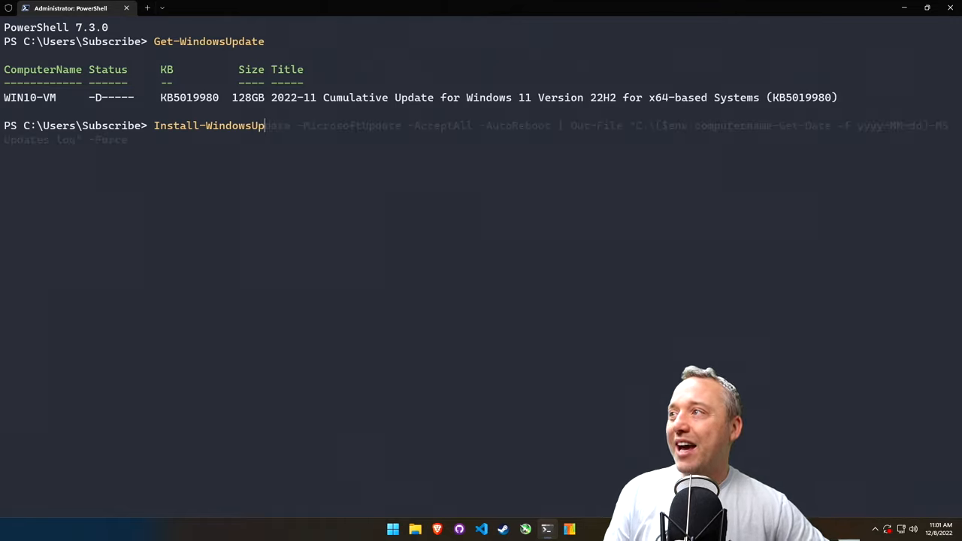
text(date)
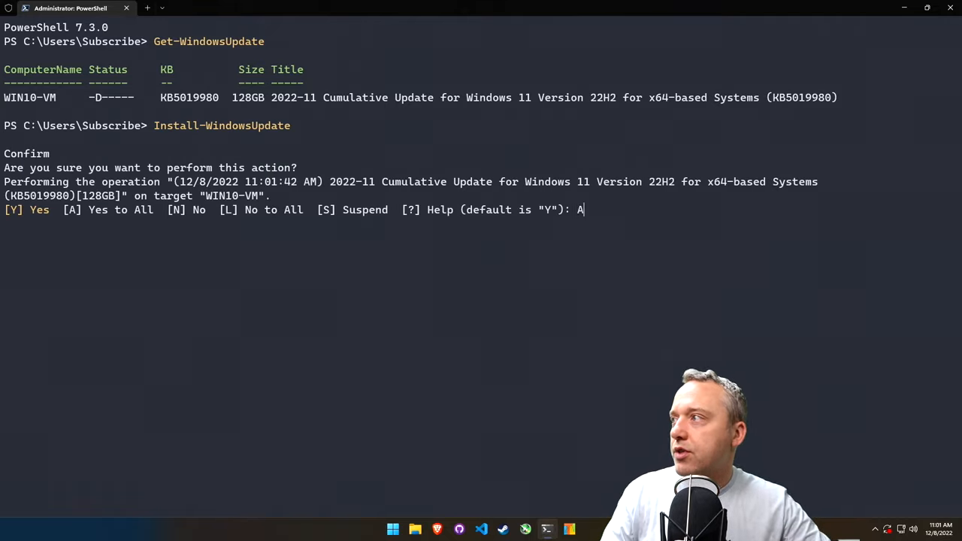
key(Return)
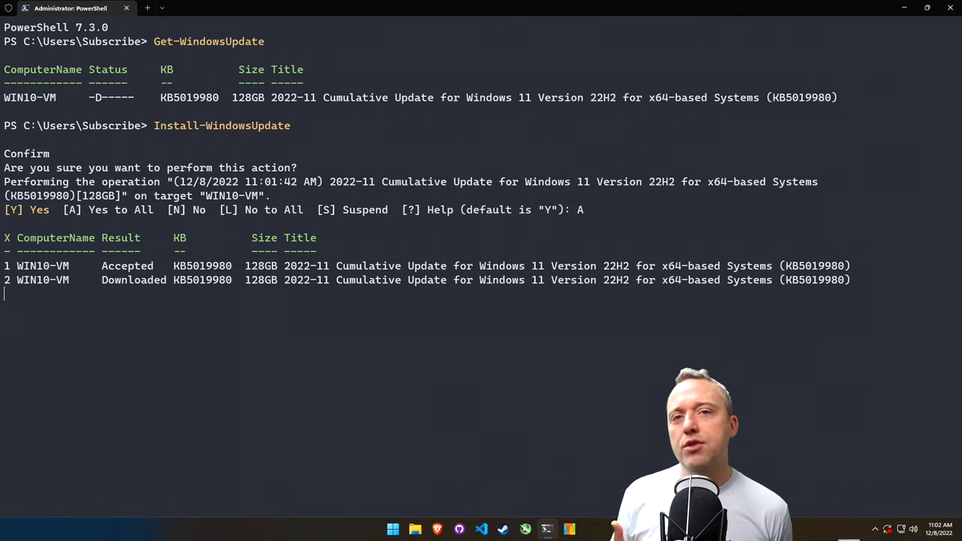
mouse_move(387, 392)
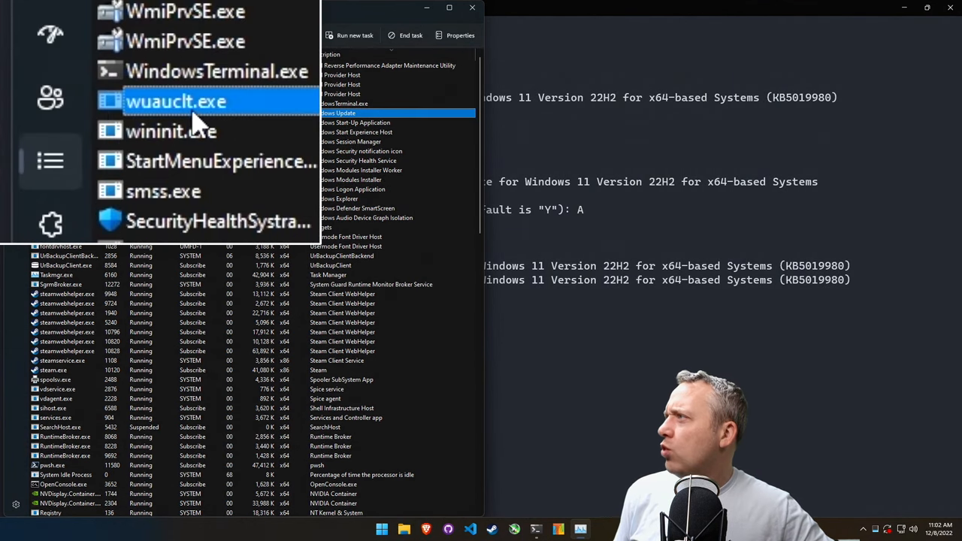
mouse_move(291, 120)
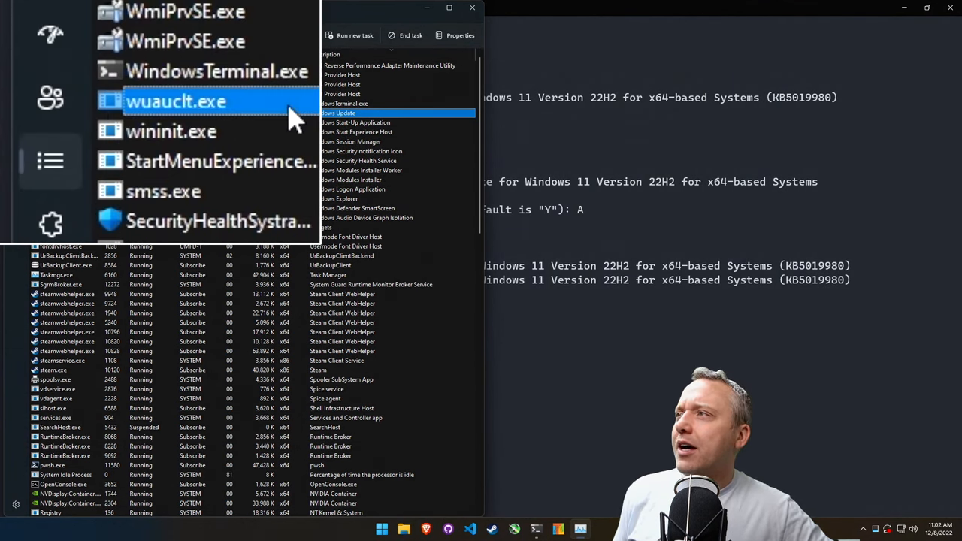